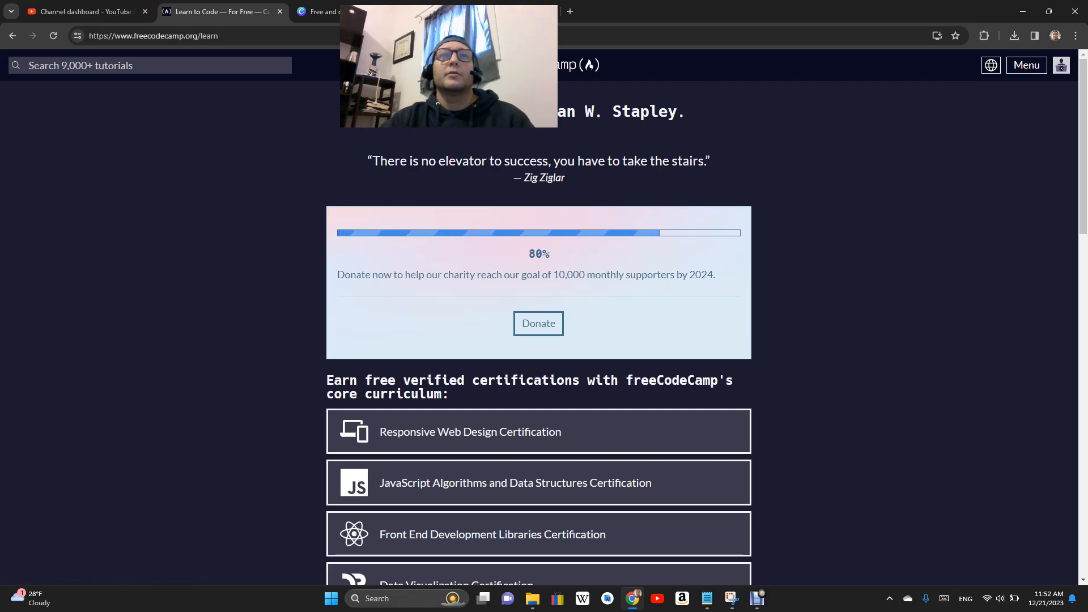
Step: Open the Responsive Web Design certification and scroll down to its Courses section
{"action": "left_click", "coordinate": [469, 431]}
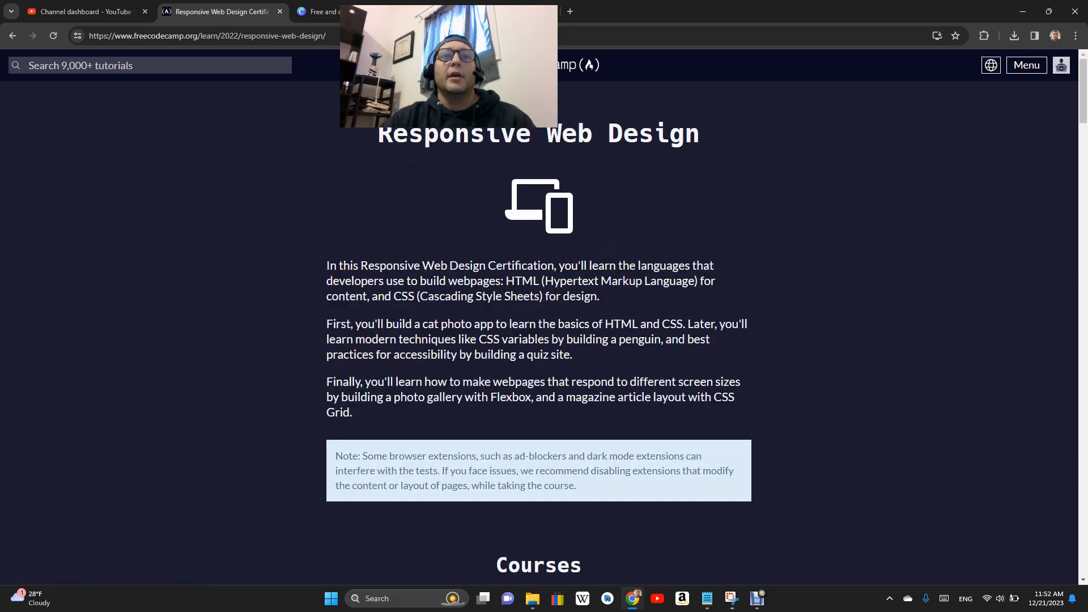
{"action": "scroll", "scroll_direction": "down", "scroll_amount": 3}
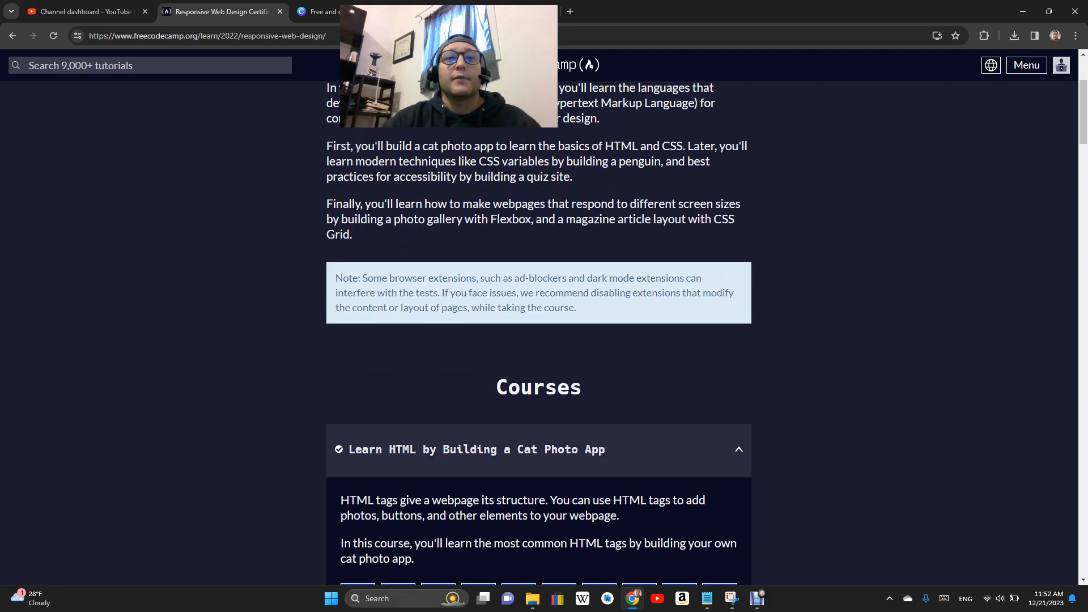
{"action": "scroll", "scroll_direction": "down", "scroll_amount": 3}
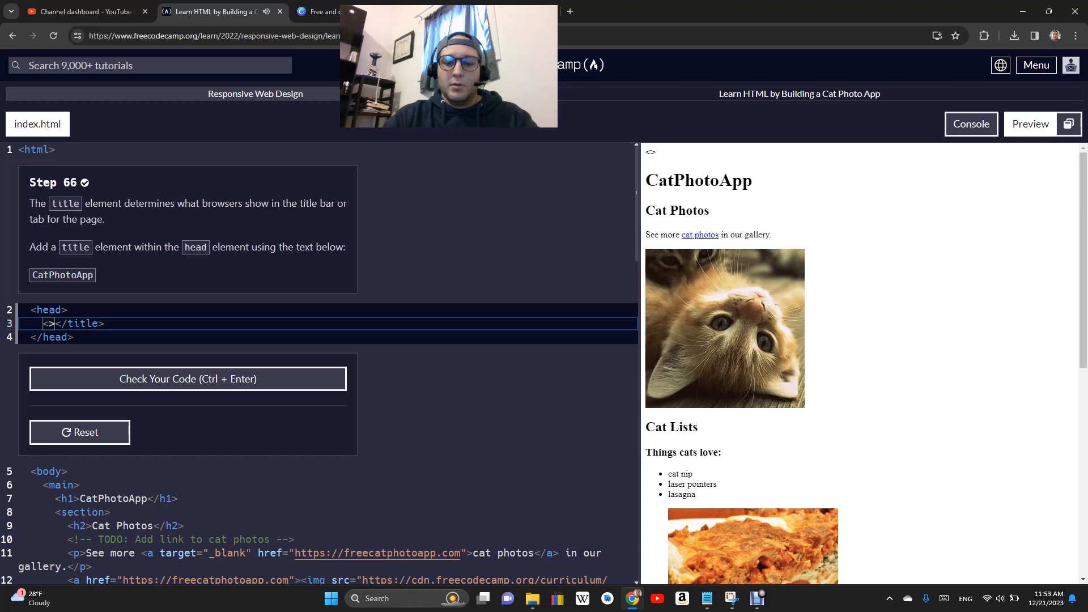
Step: Add <title>CatPhotoApp</title> inside the head, correcting the capitalisation typo, and check that Step 66 passes
{"action": "type", "text": "title"}
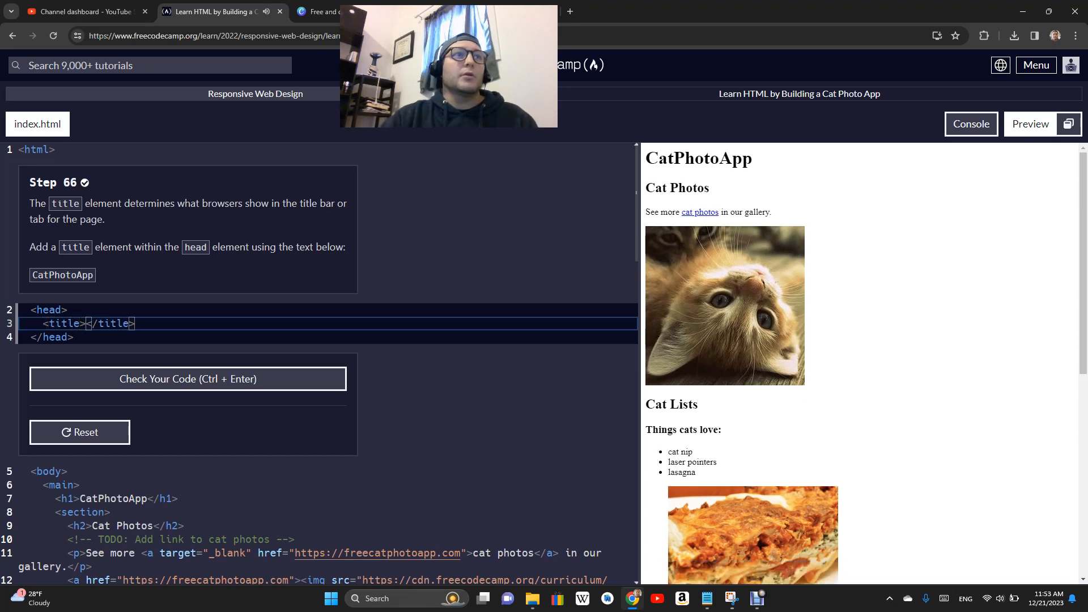
{"action": "type", "text": "CAT"}
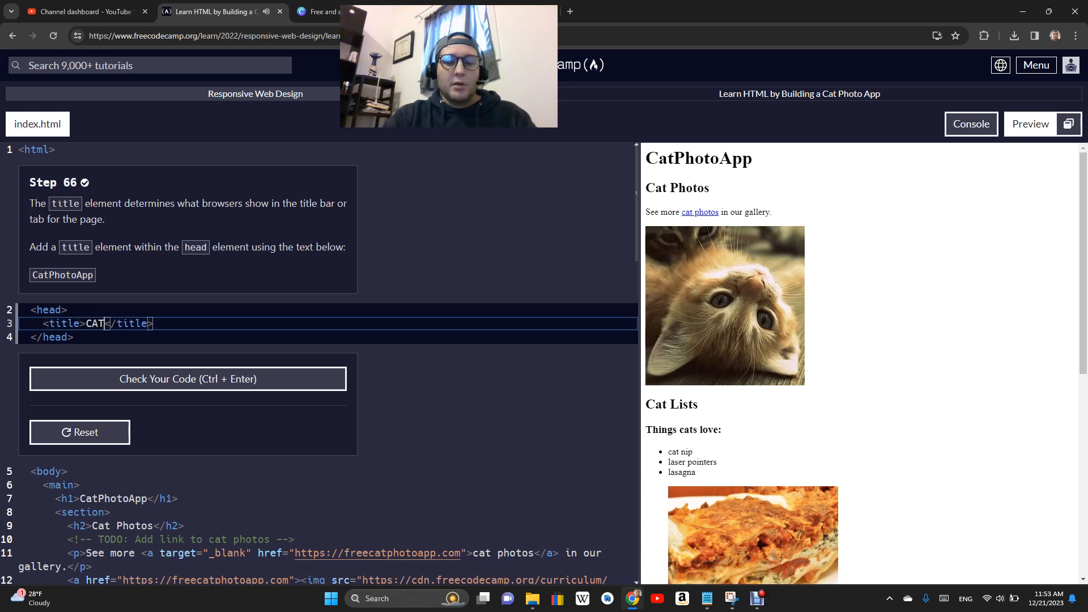
{"action": "key", "text": "Backspace"}
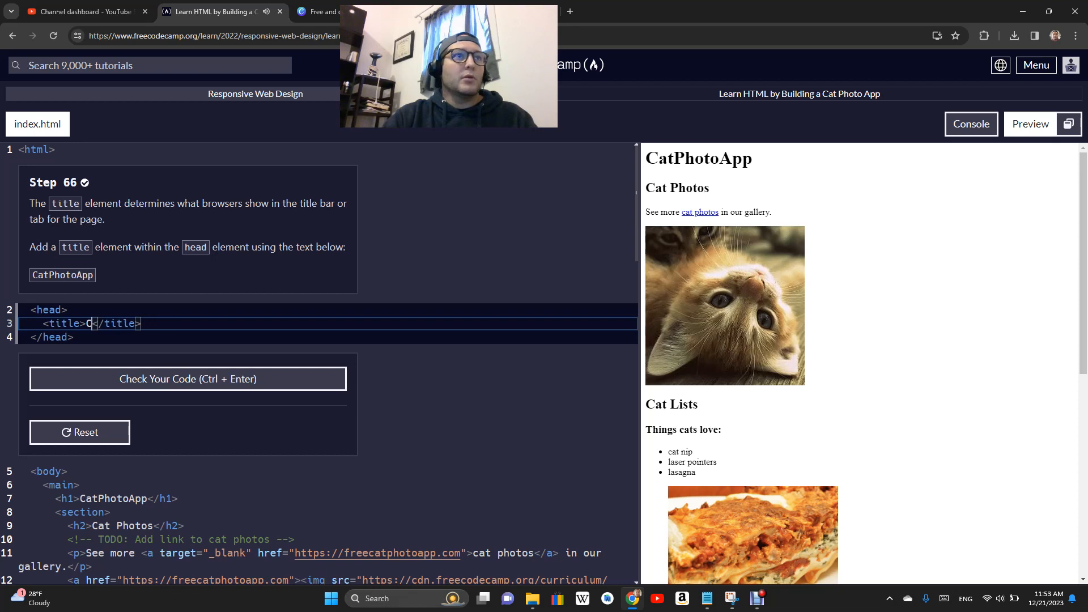
{"action": "type", "text": "atP"}
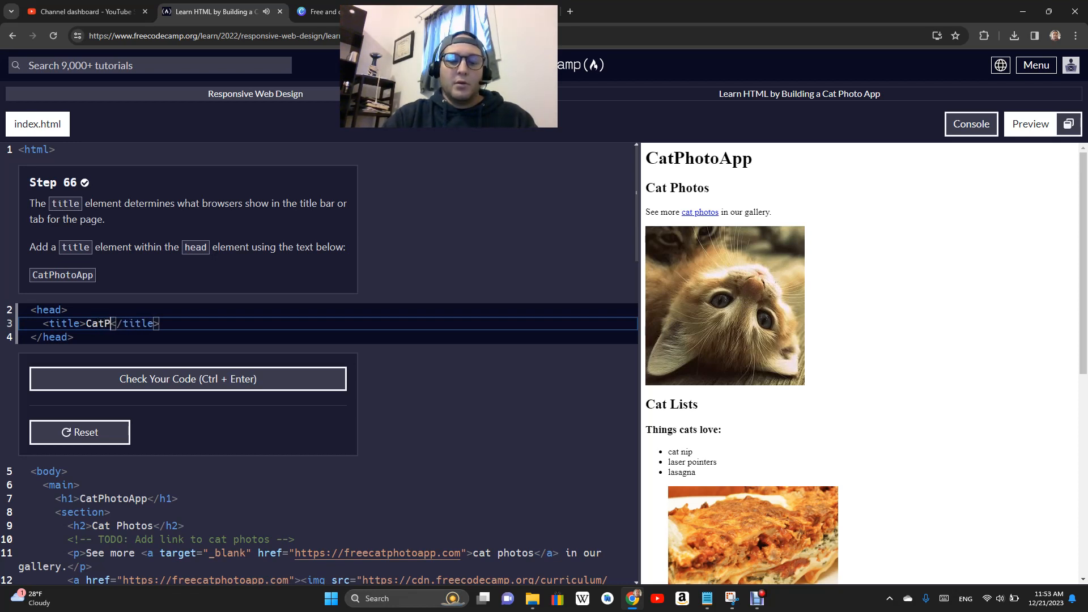
{"action": "type", "text": "hoto"}
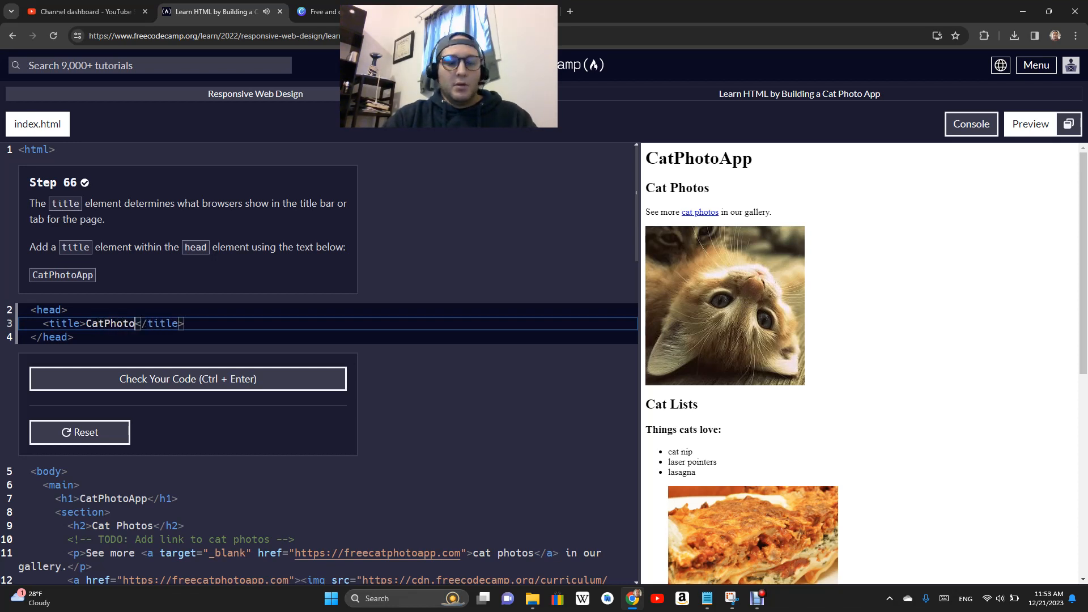
{"action": "type", "text": "App"}
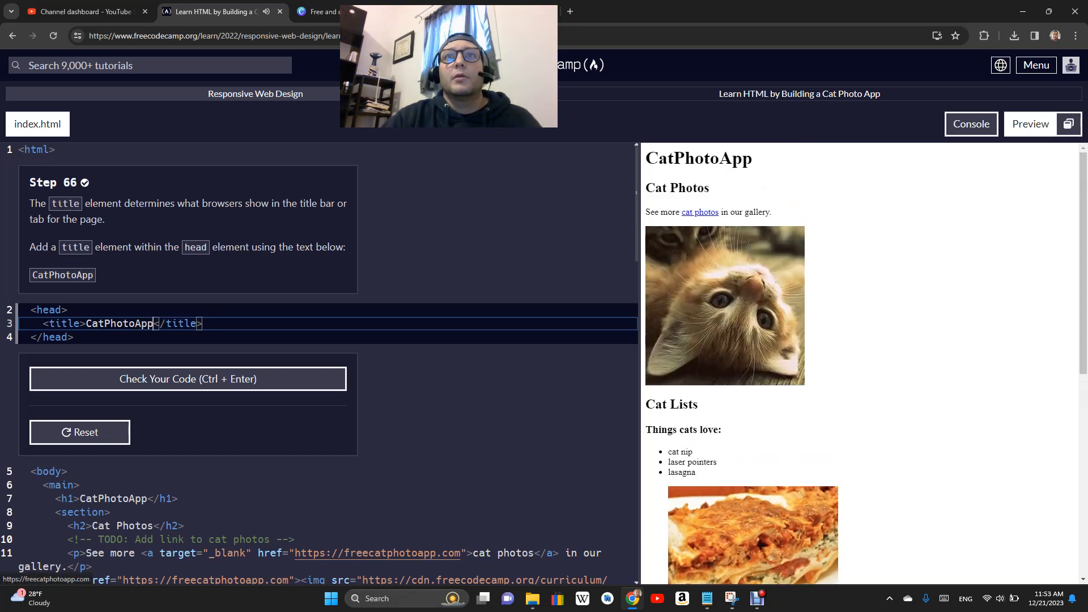
{"action": "left_click", "coordinate": [187, 378]}
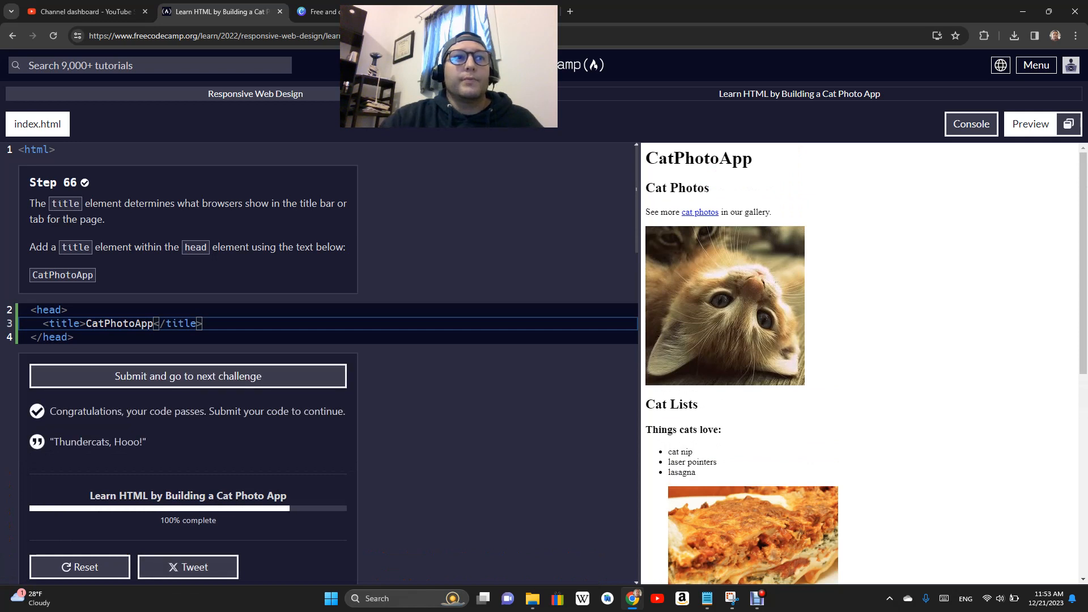